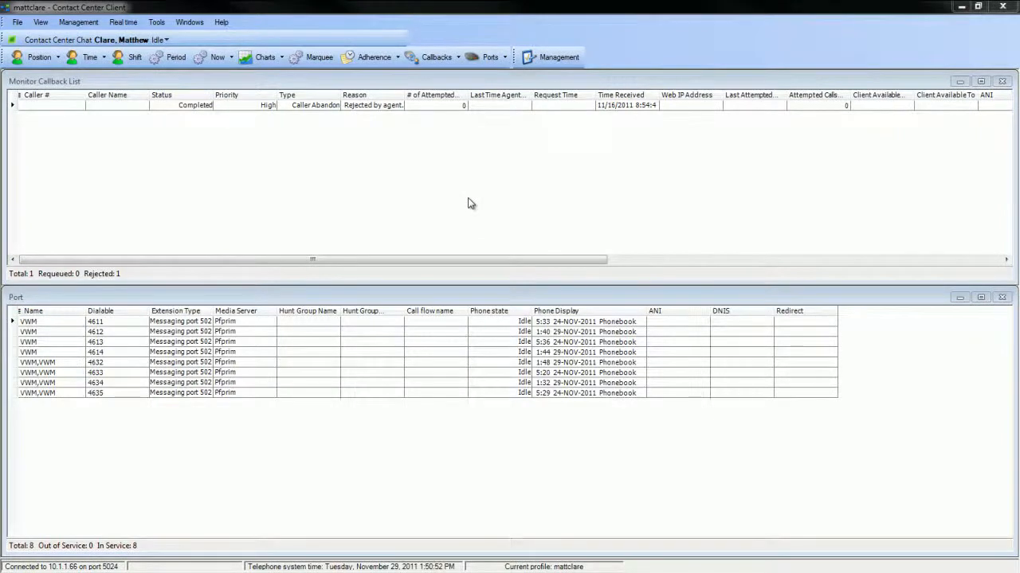
{"action": "mouse_move", "coordinate": [270, 122]}
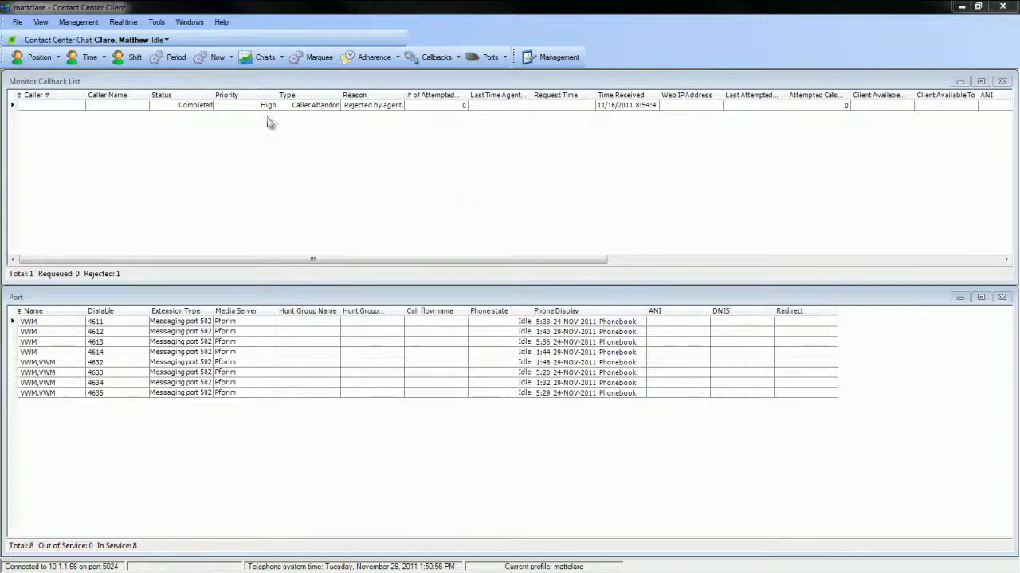
{"action": "left_click", "coordinate": [124, 22]}
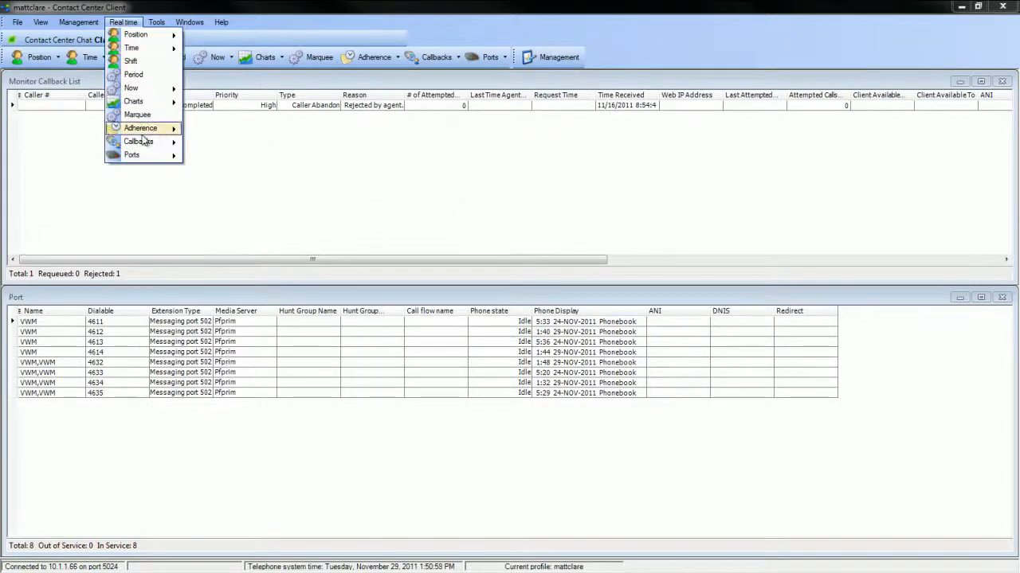
{"action": "mouse_move", "coordinate": [137, 142]}
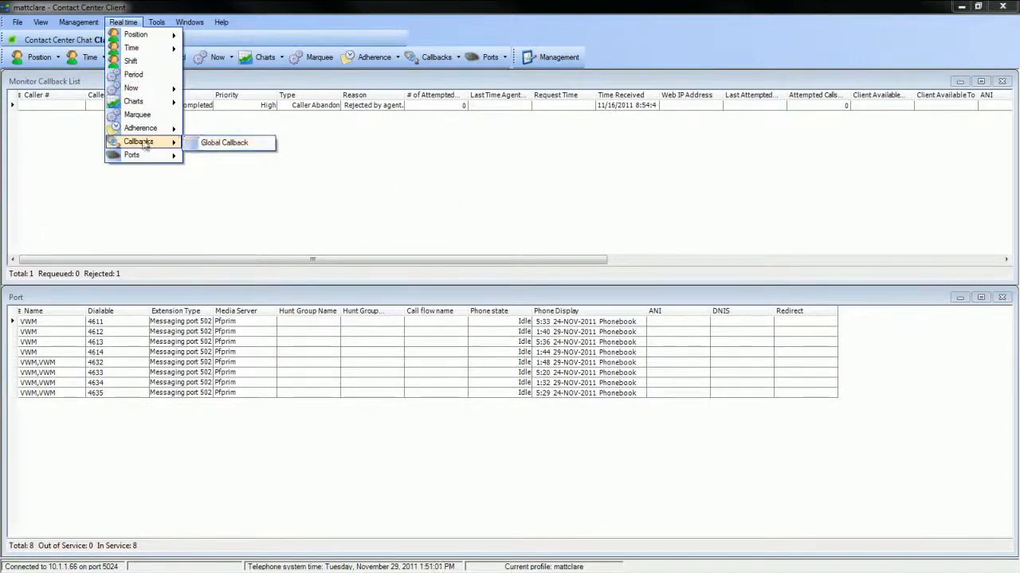
{"action": "mouse_move", "coordinate": [131, 155]}
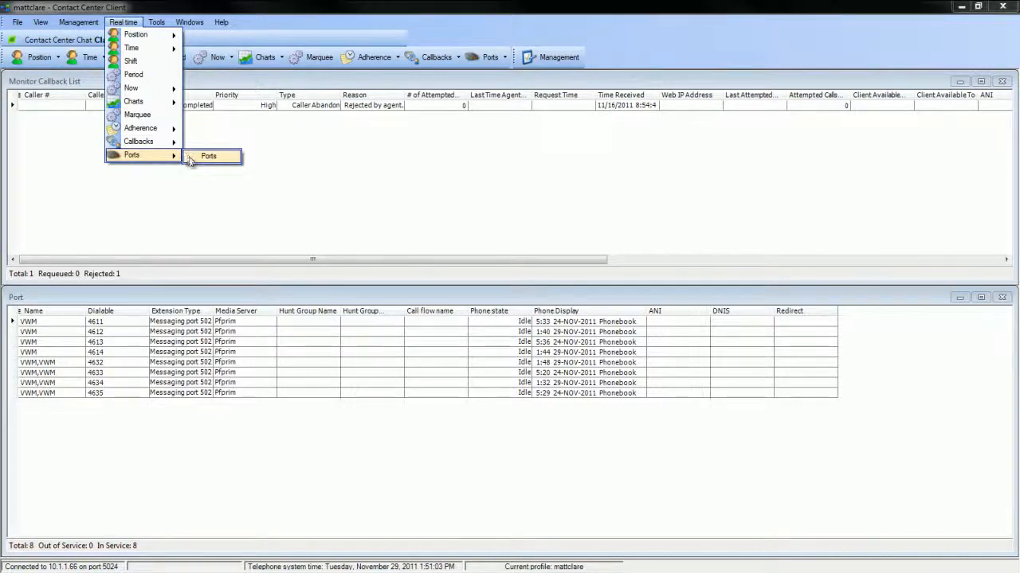
{"action": "left_click", "coordinate": [208, 155]}
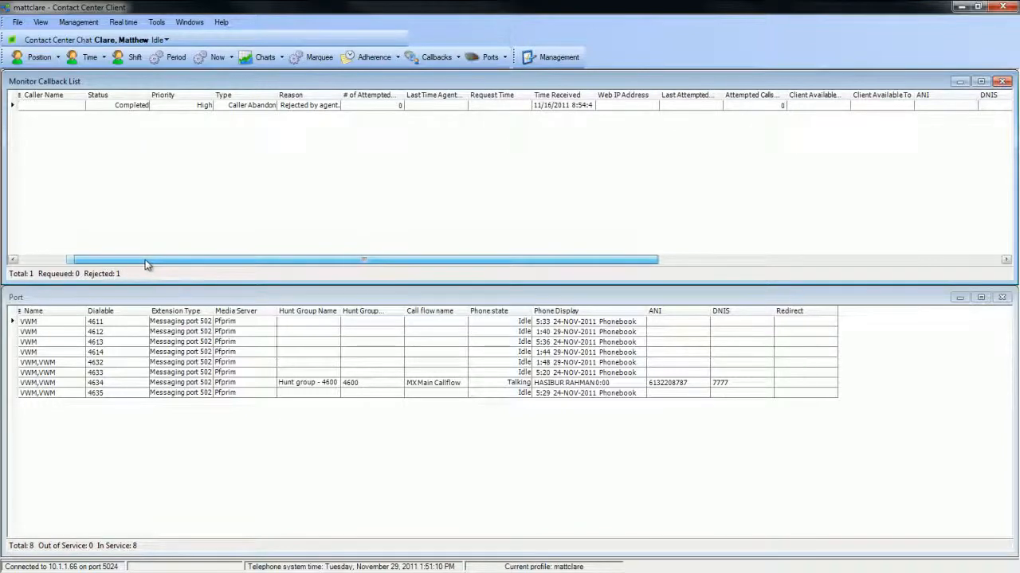
{"action": "left_click_drag", "start_coordinate": [148, 260], "coordinate": [191, 259]}
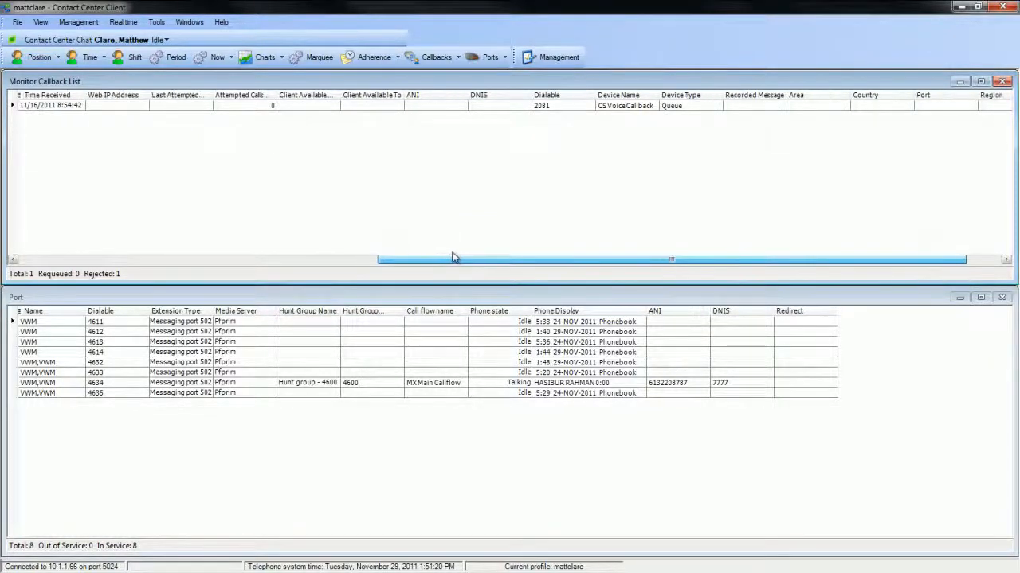
{"action": "left_click_drag", "start_coordinate": [454, 258], "coordinate": [486, 258]}
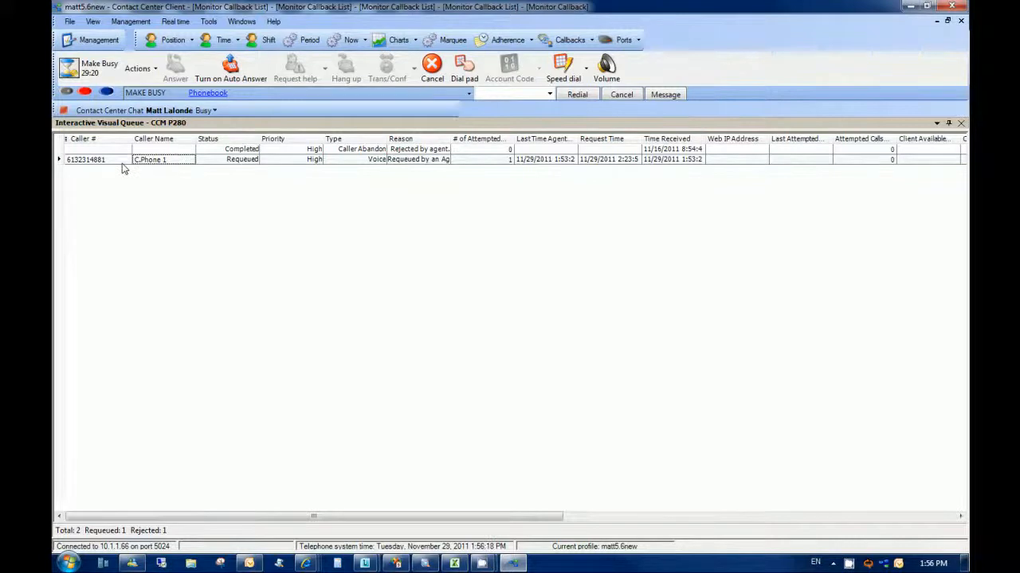
{"action": "mouse_move", "coordinate": [211, 167]}
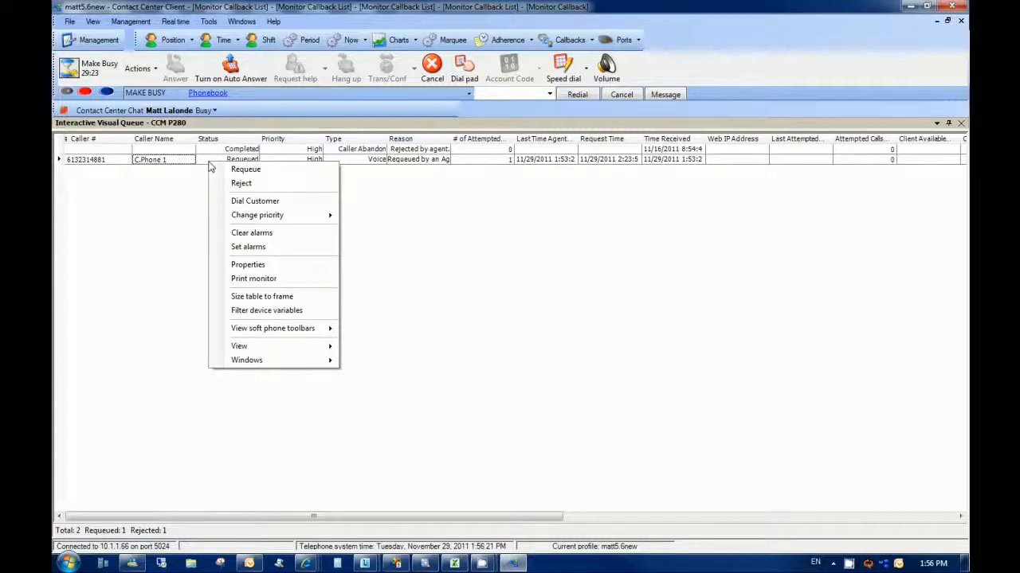
{"action": "mouse_move", "coordinate": [245, 169]}
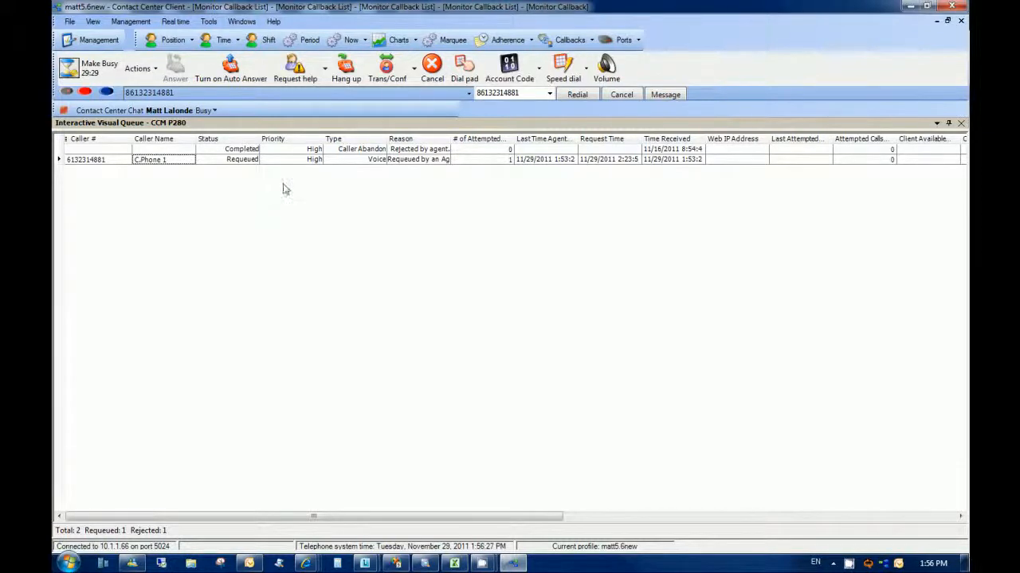
{"action": "left_click", "coordinate": [431, 68]}
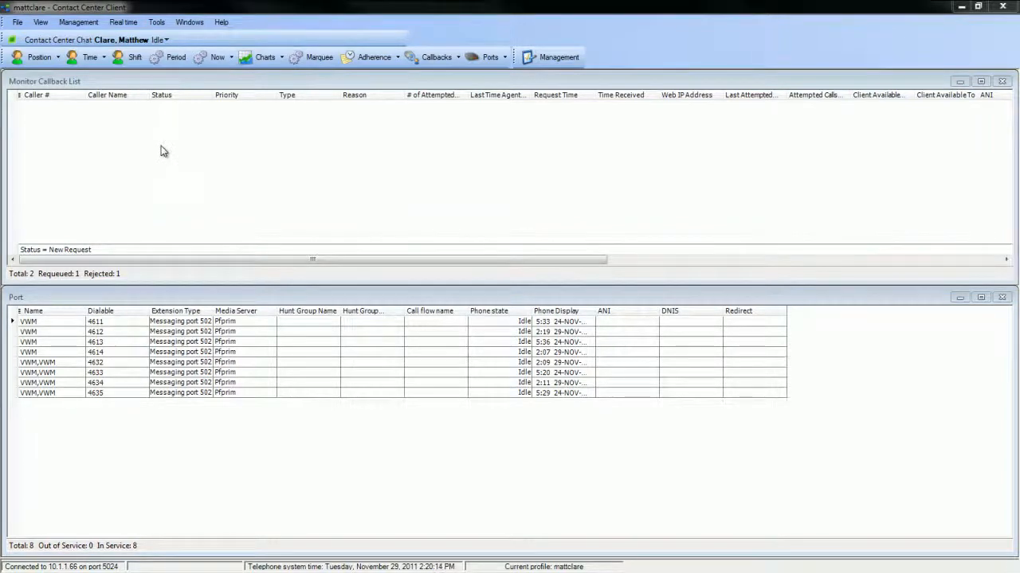
{"action": "mouse_move", "coordinate": [215, 430]}
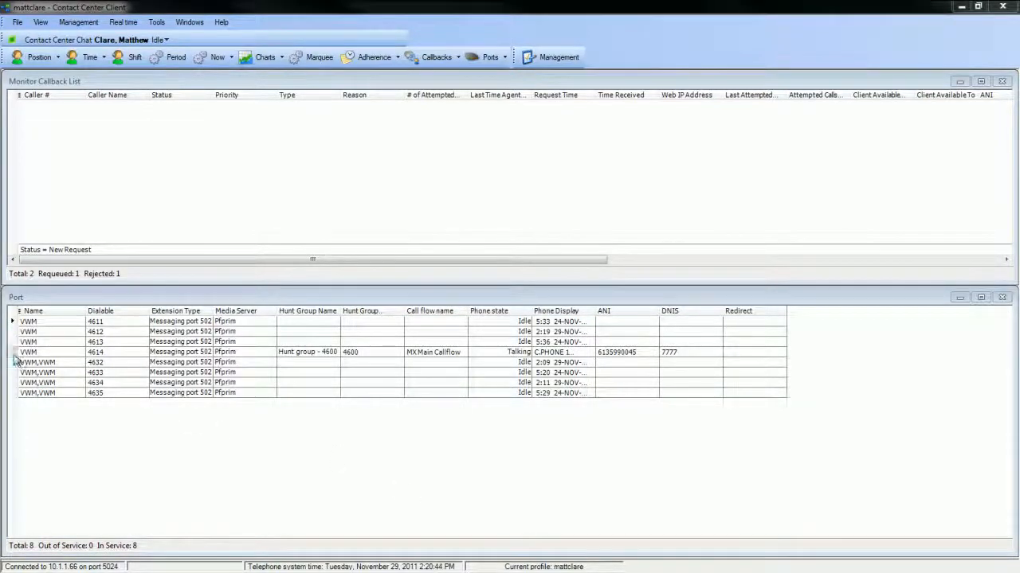
- Select port 4614, talking with C.PHONE 1 via MX Main Callflow, in the Port monitor
{"action": "left_click", "coordinate": [32, 352]}
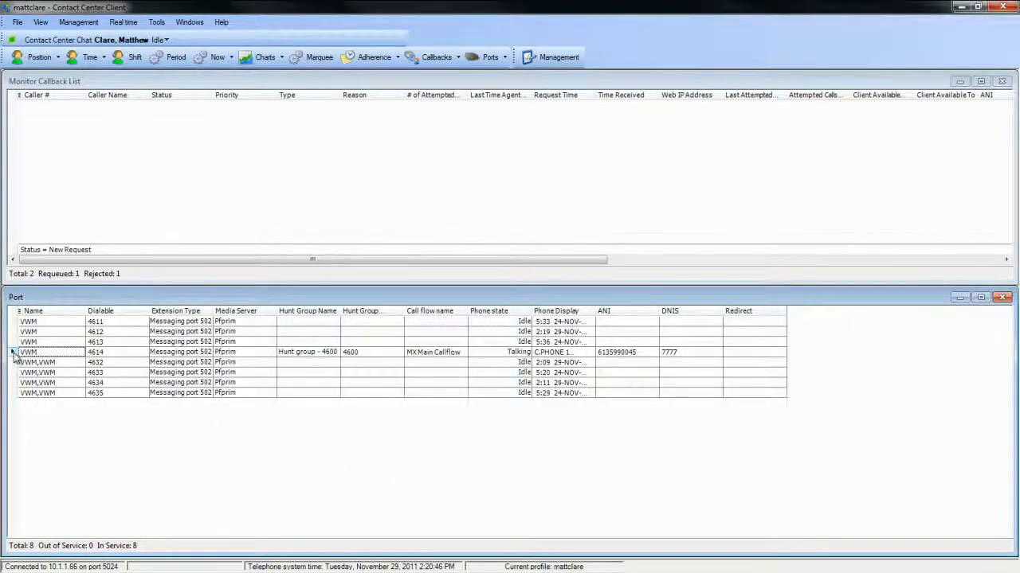